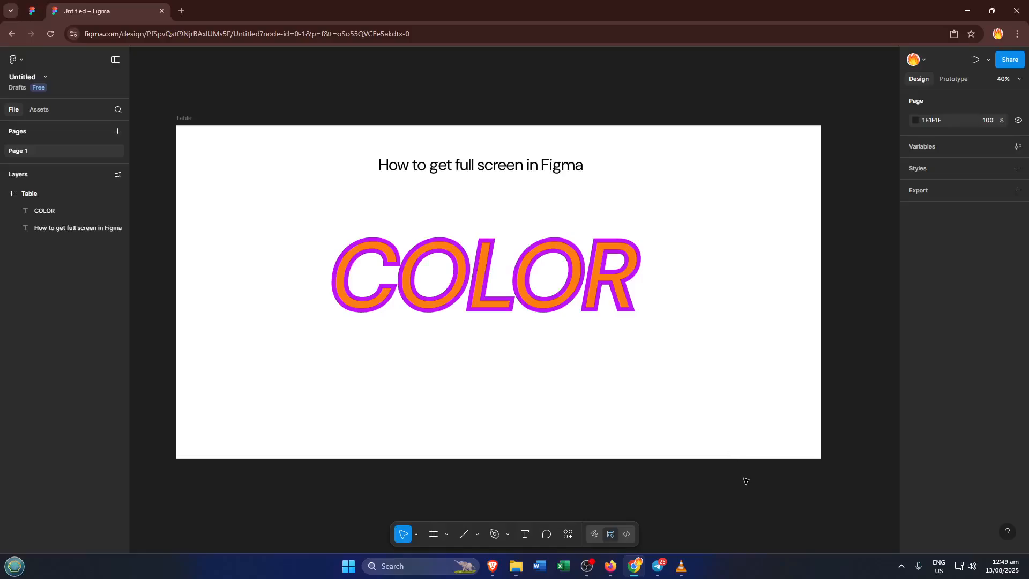
mouse_move(772, 418)
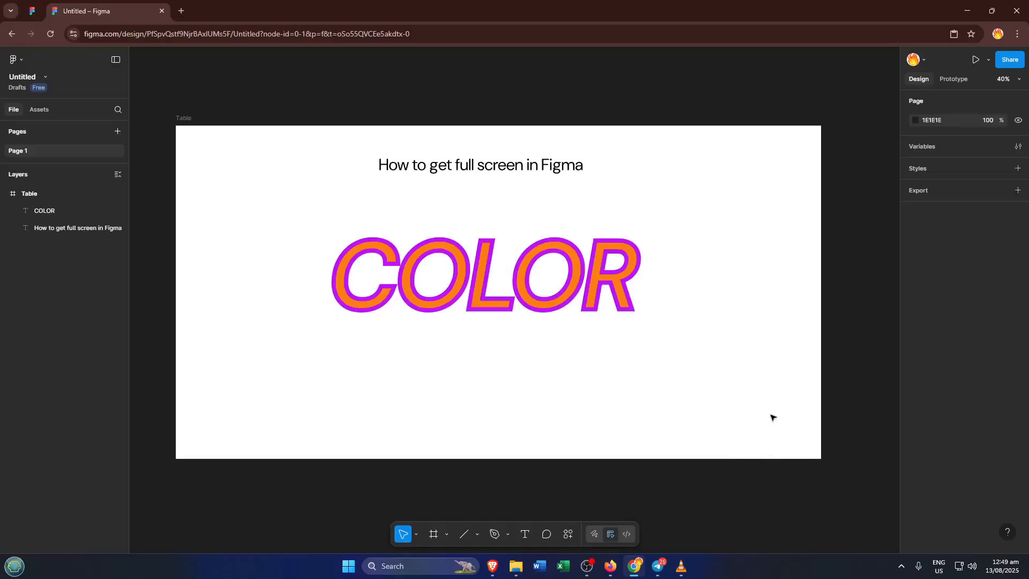
mouse_move(765, 455)
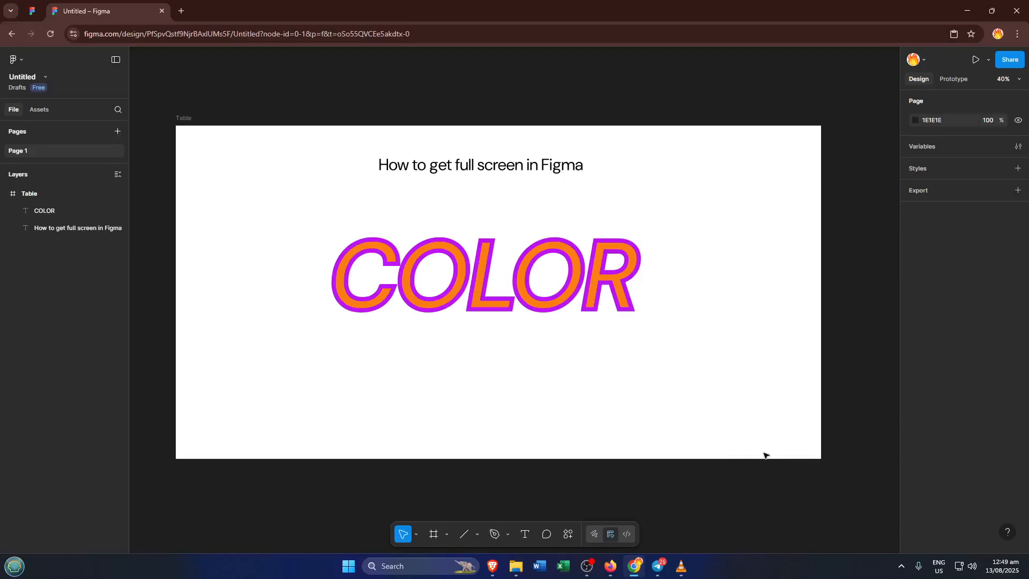
mouse_move(773, 451)
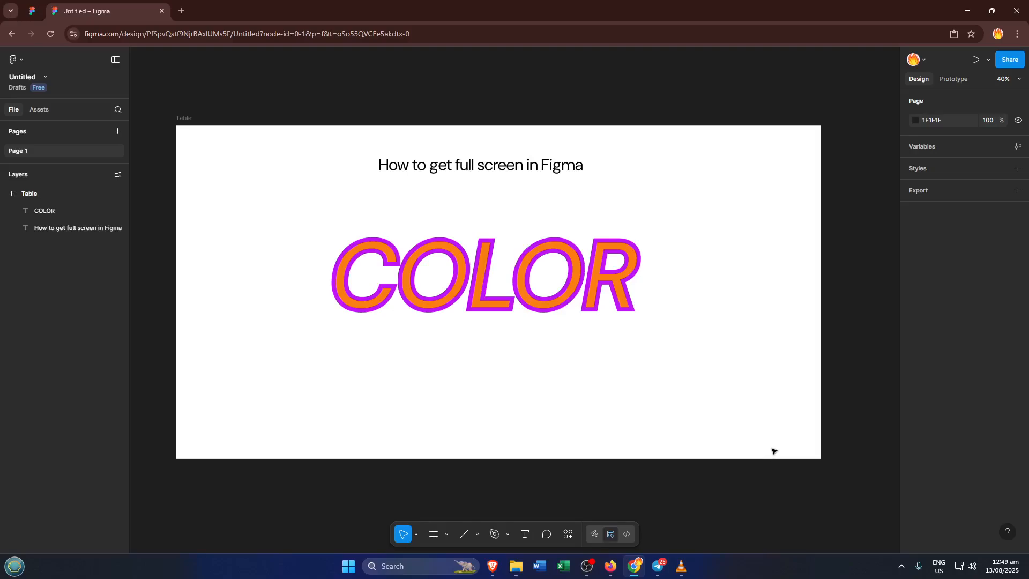
mouse_move(807, 402)
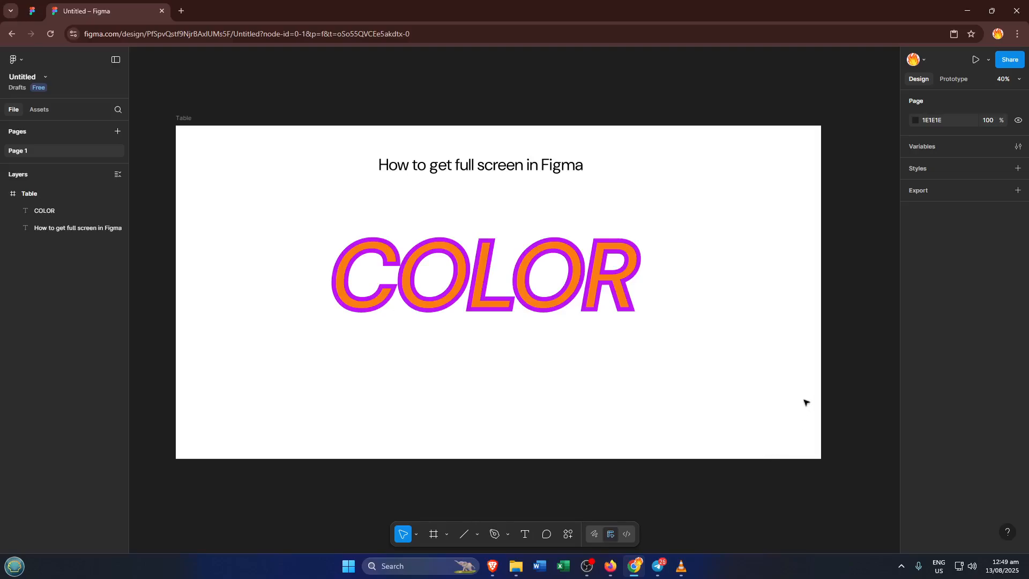
mouse_move(814, 407)
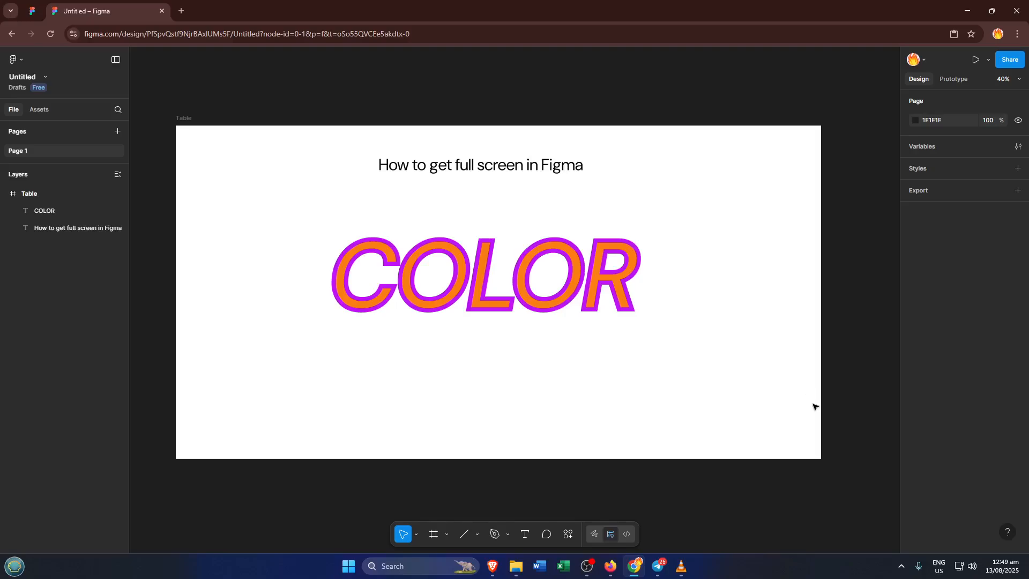
mouse_move(826, 383)
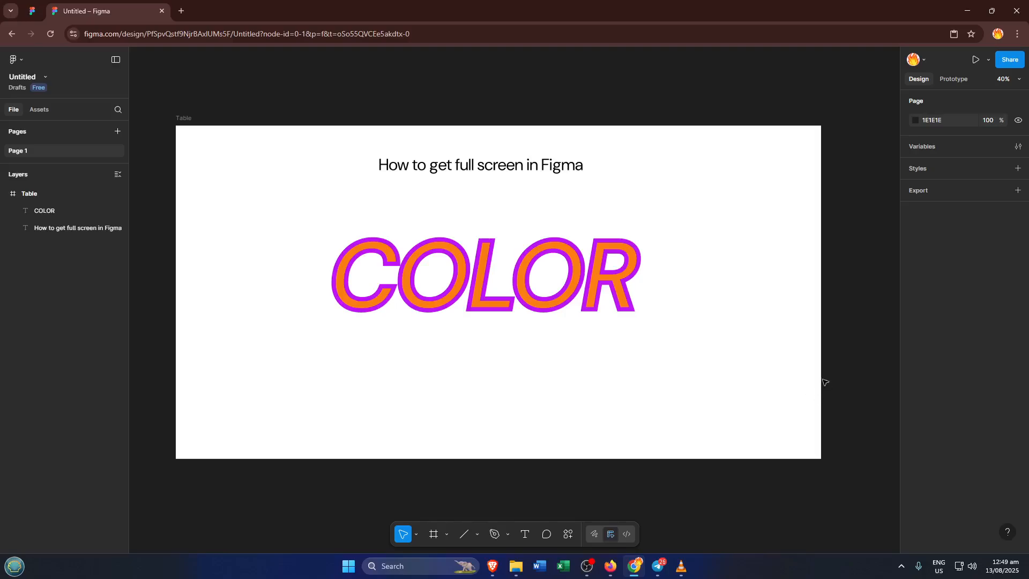
mouse_move(806, 376)
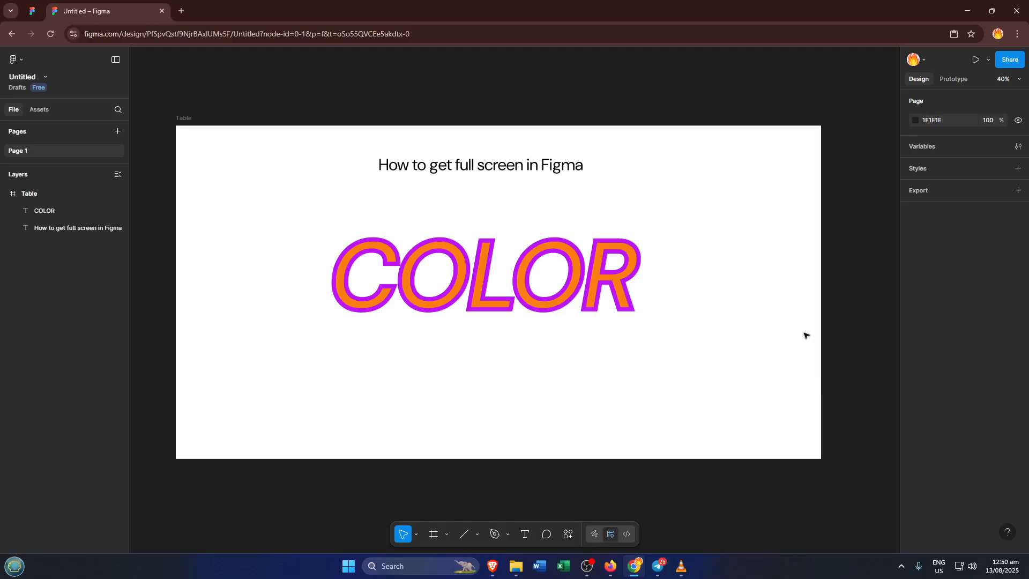
mouse_move(809, 355)
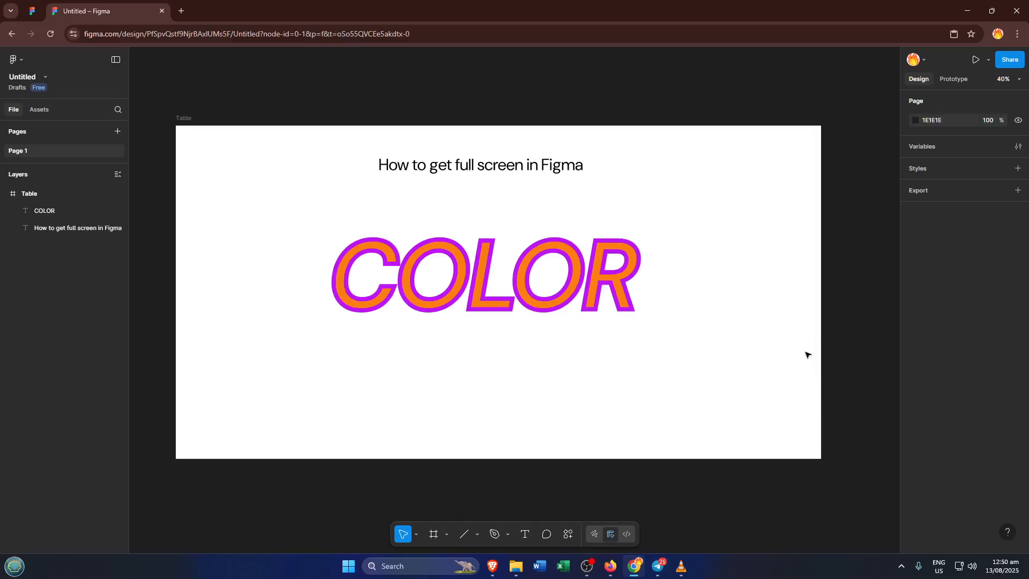
mouse_move(678, 291)
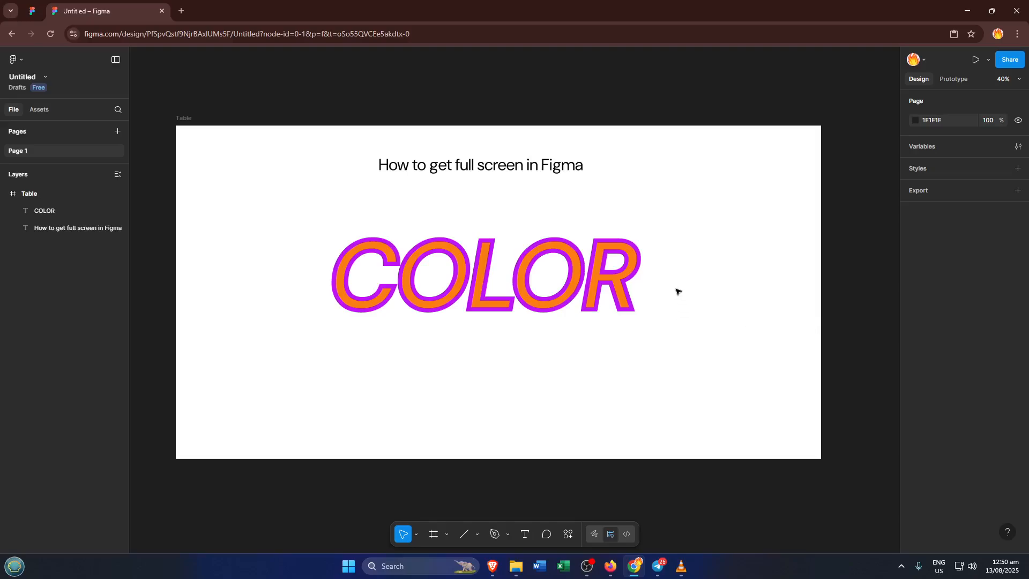
mouse_move(715, 270)
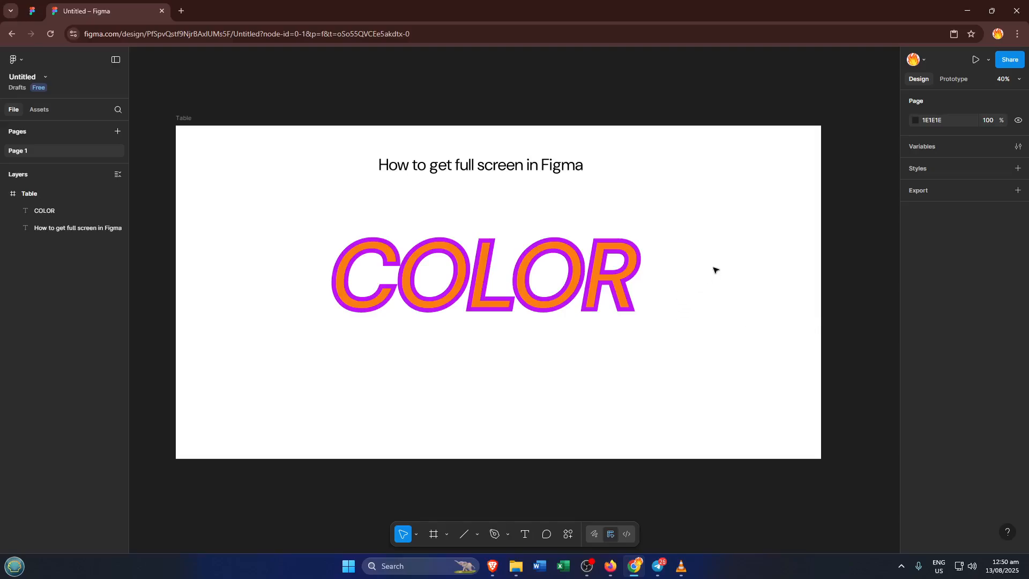
mouse_move(697, 267)
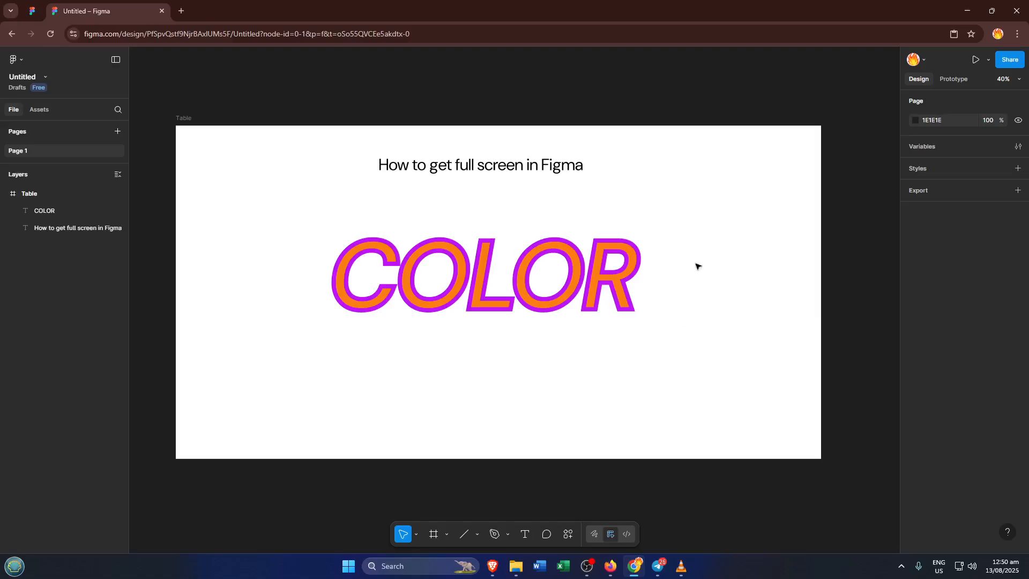
mouse_move(672, 258)
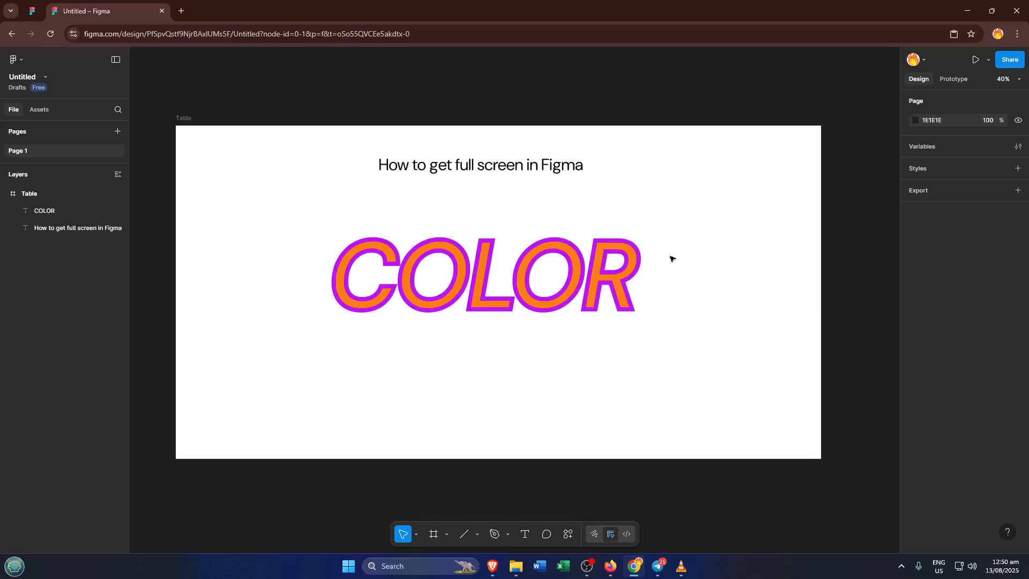
mouse_move(683, 255)
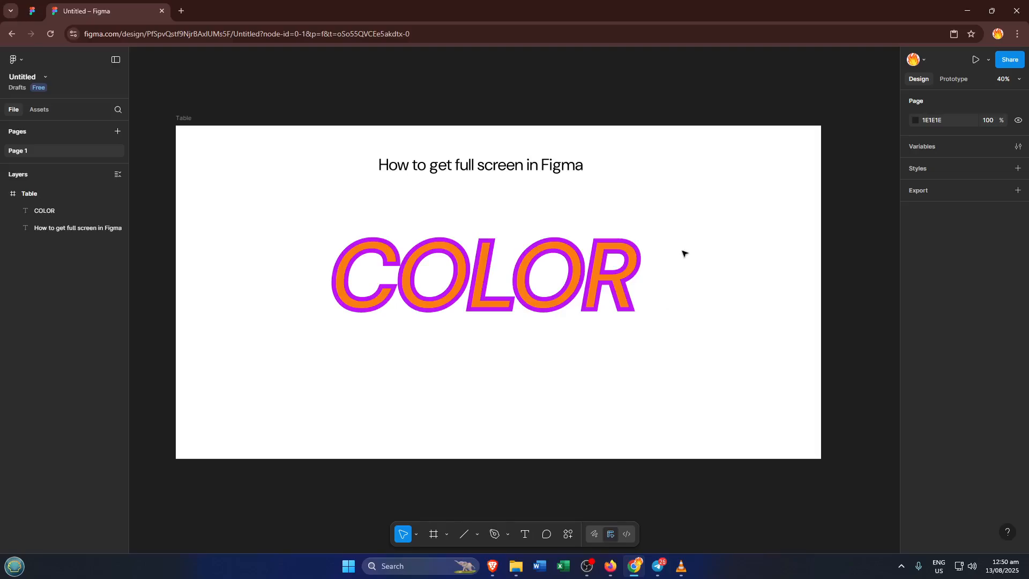
mouse_move(934, 119)
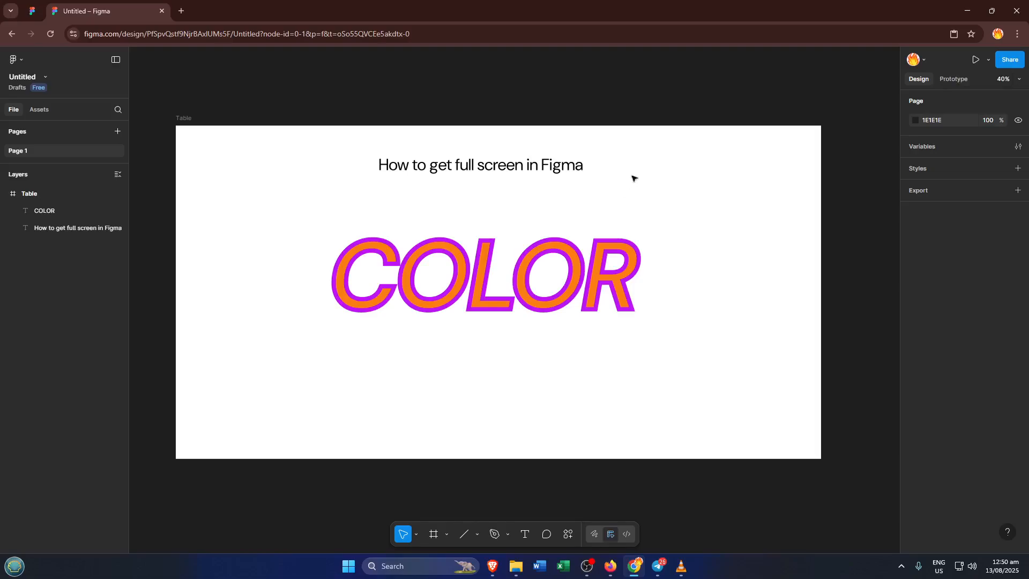
mouse_move(785, 309)
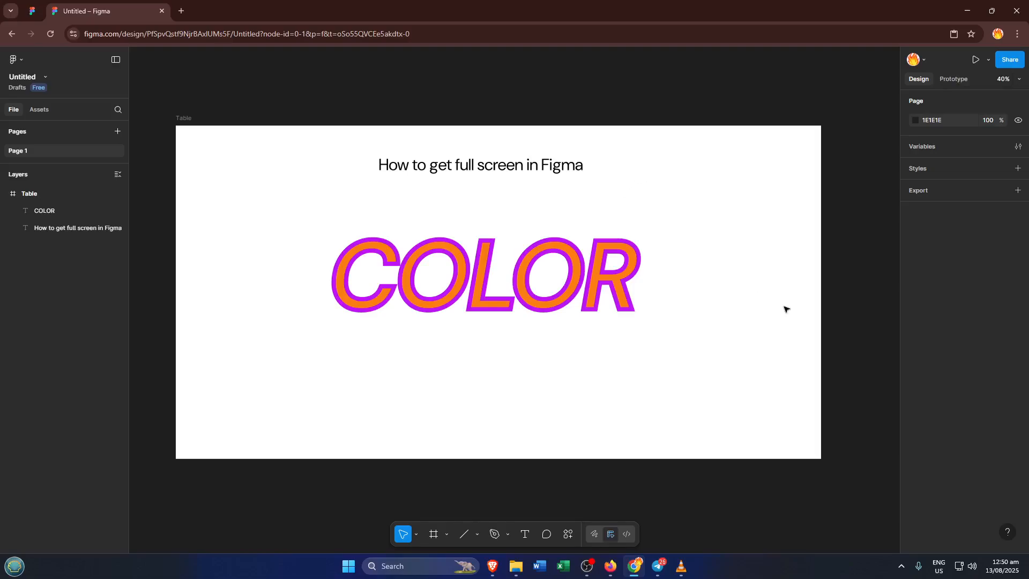
mouse_move(847, 228)
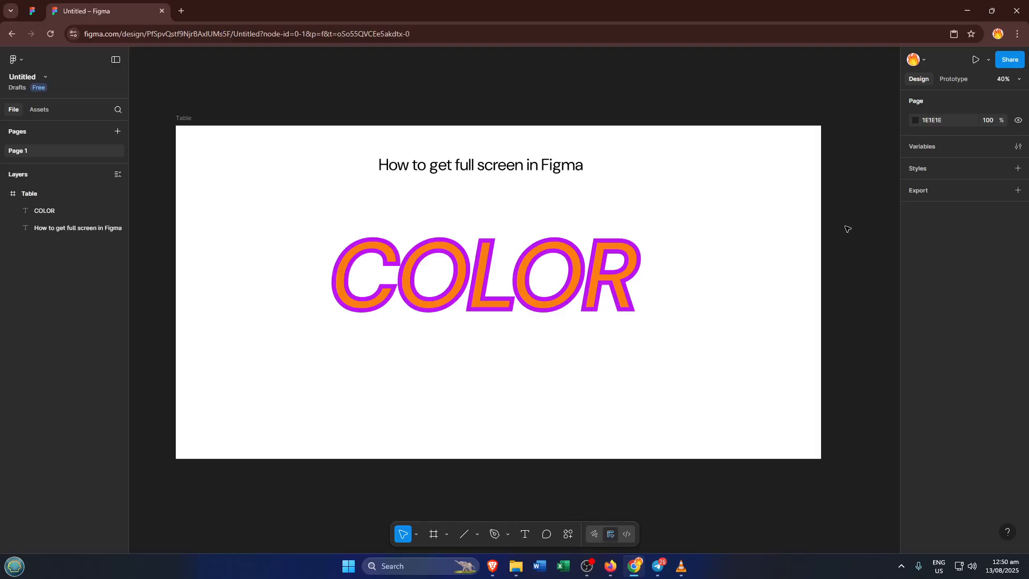
mouse_move(890, 122)
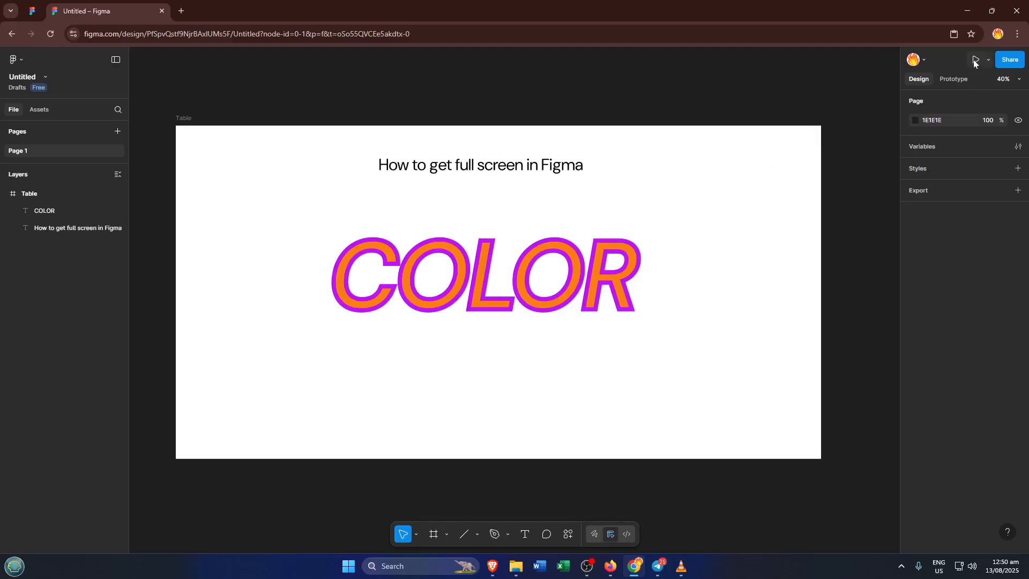
mouse_move(954, 78)
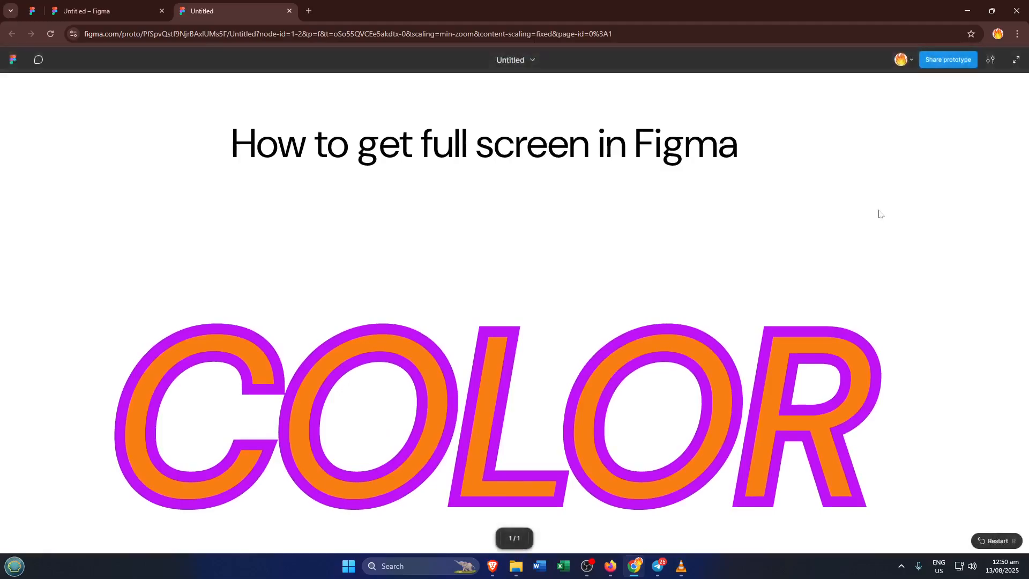
mouse_move(825, 238)
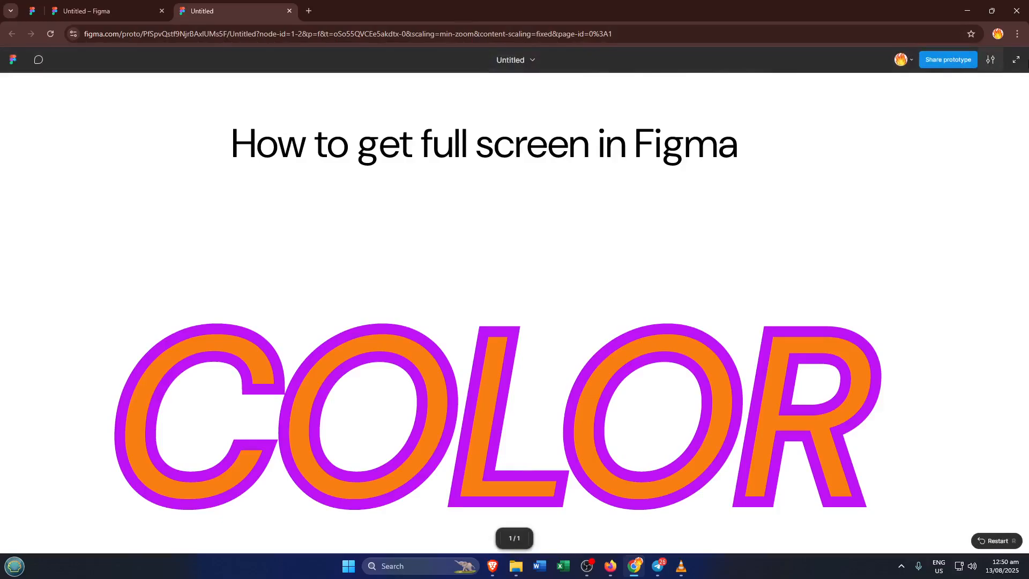
mouse_move(1019, 60)
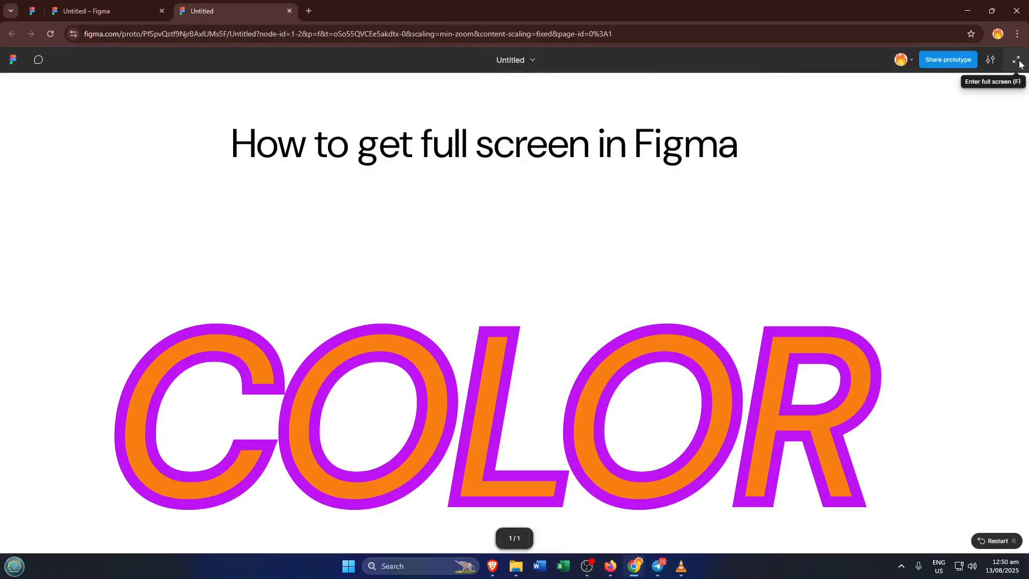
mouse_move(1020, 64)
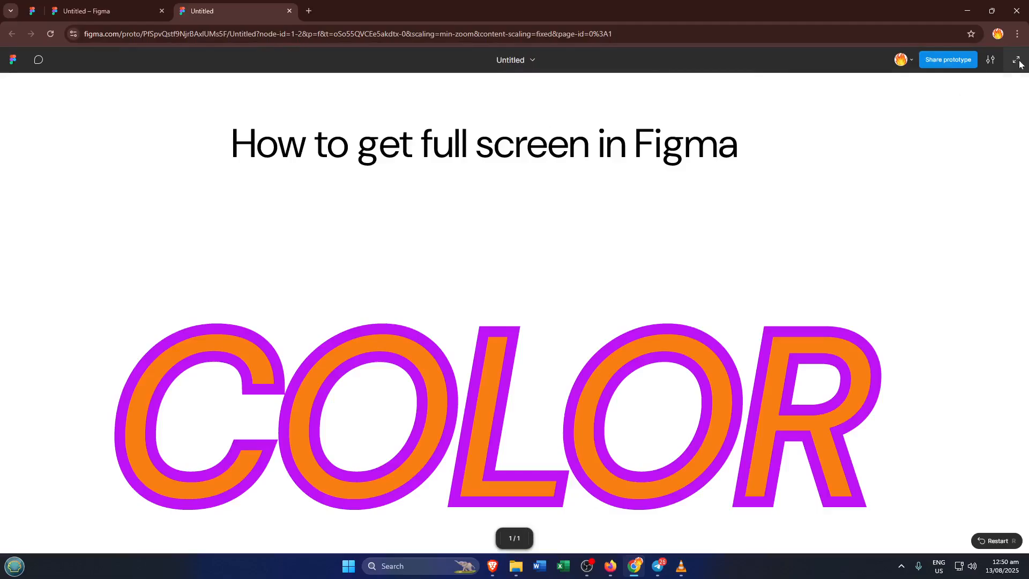
- Show the COLOR prototype in full-screen presentation, keeping browser chrome hidden
left_click(1020, 60)
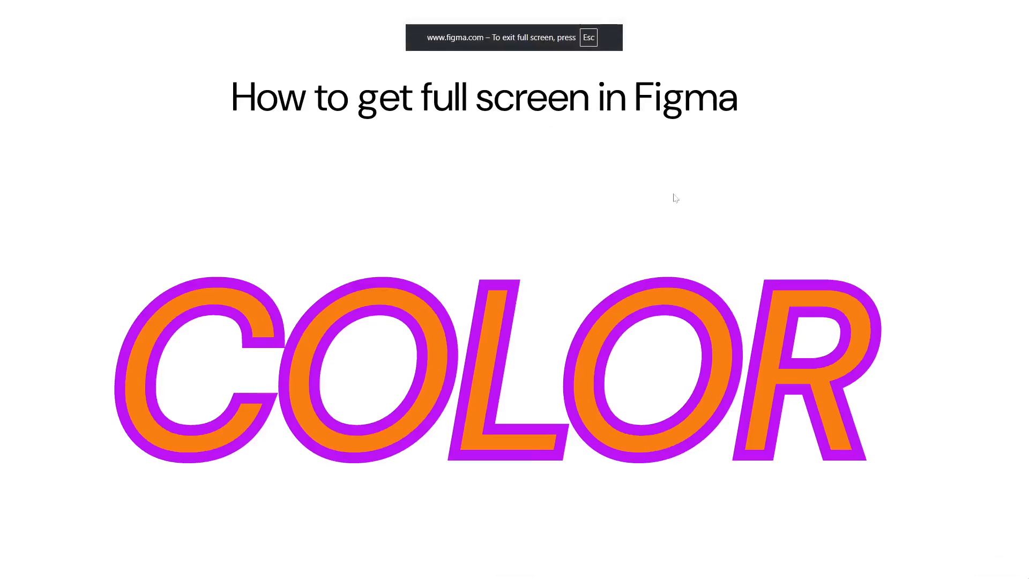
mouse_move(825, 199)
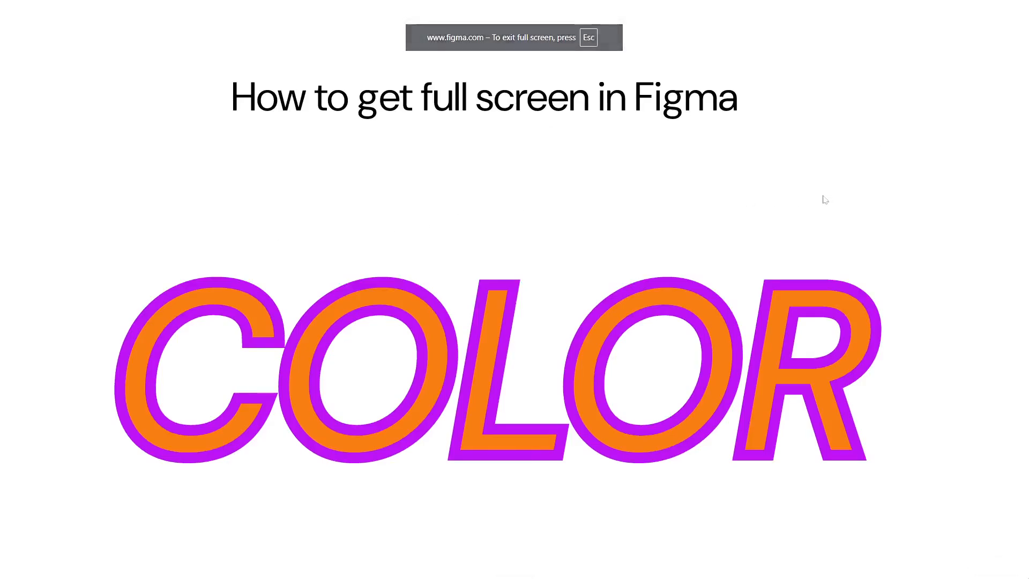
key("Escape")
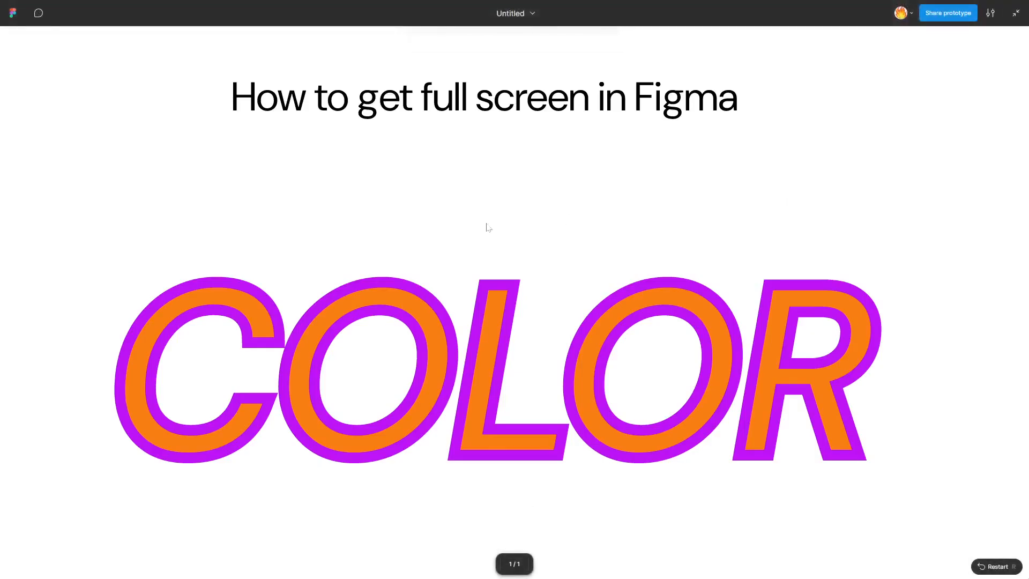
mouse_move(992, 206)
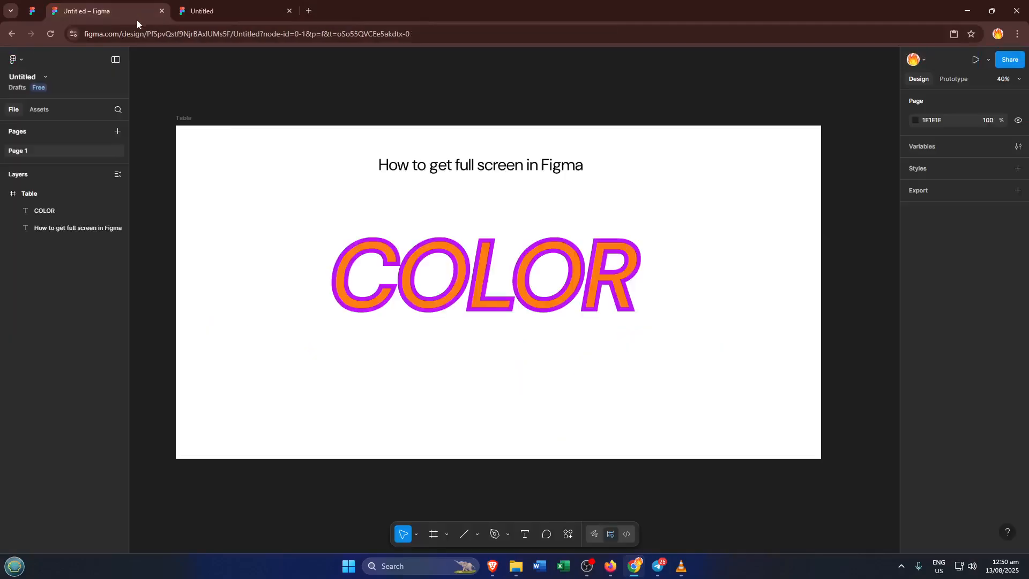
mouse_move(708, 270)
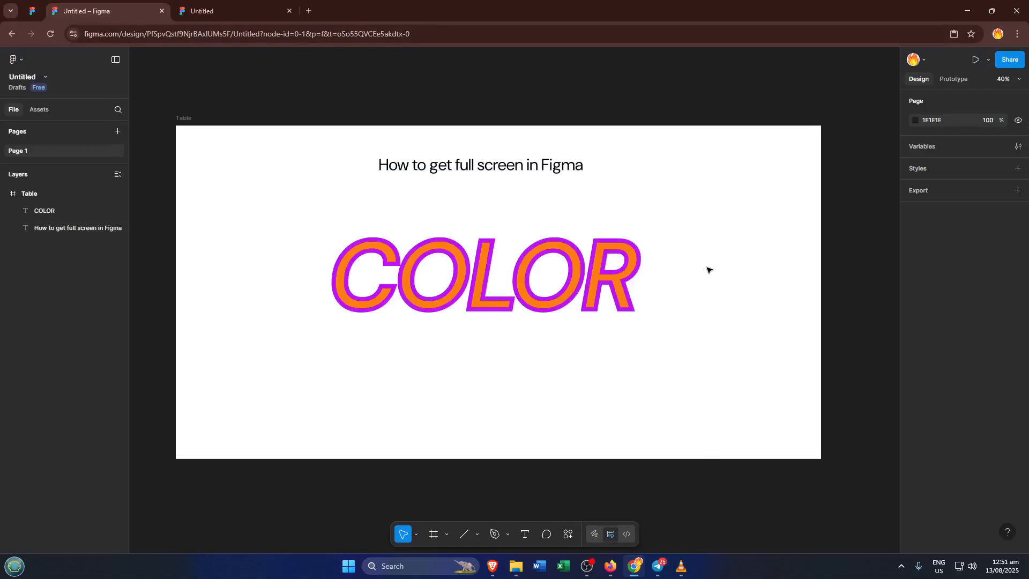
mouse_move(716, 264)
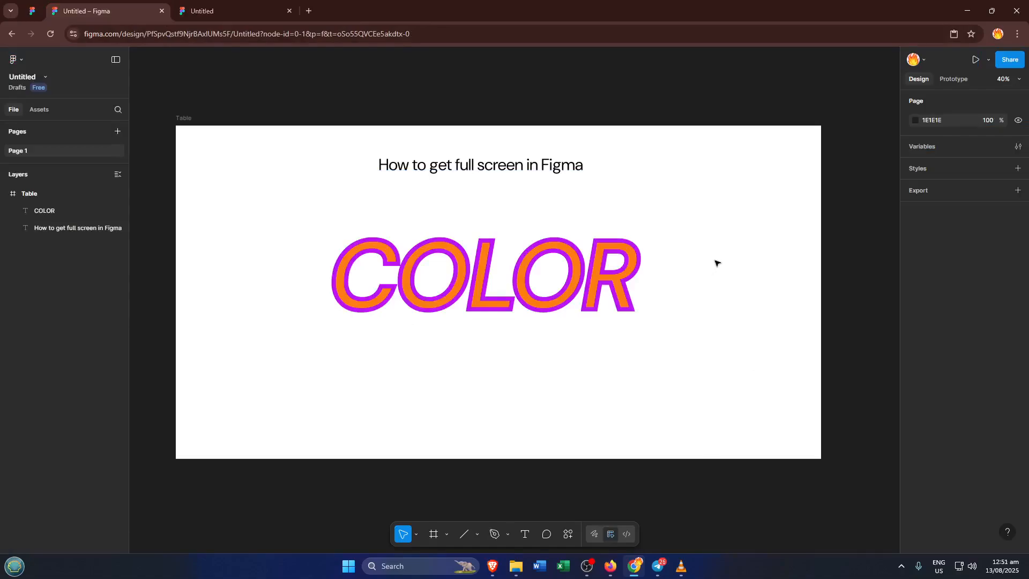
mouse_move(720, 280)
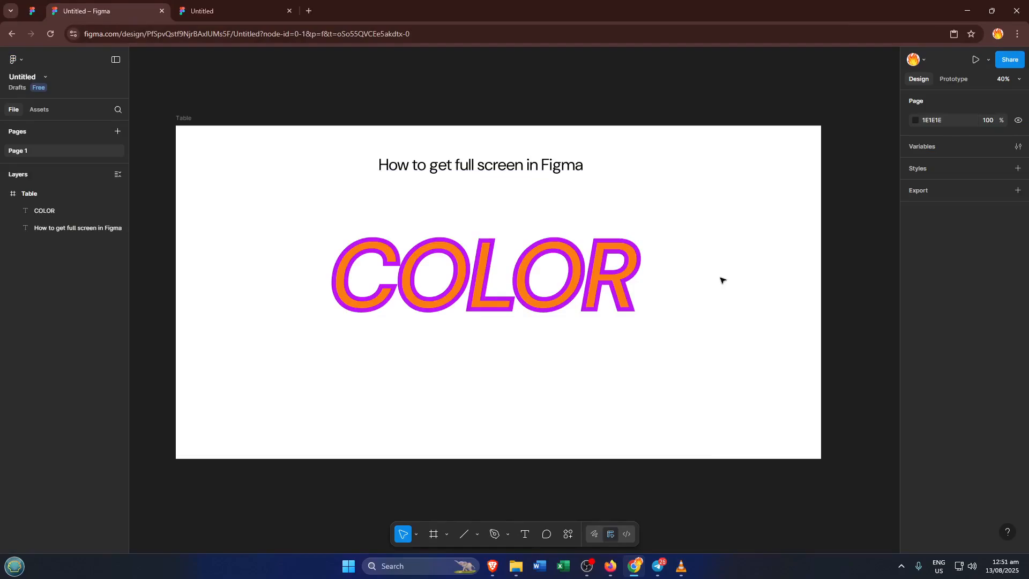
mouse_move(720, 274)
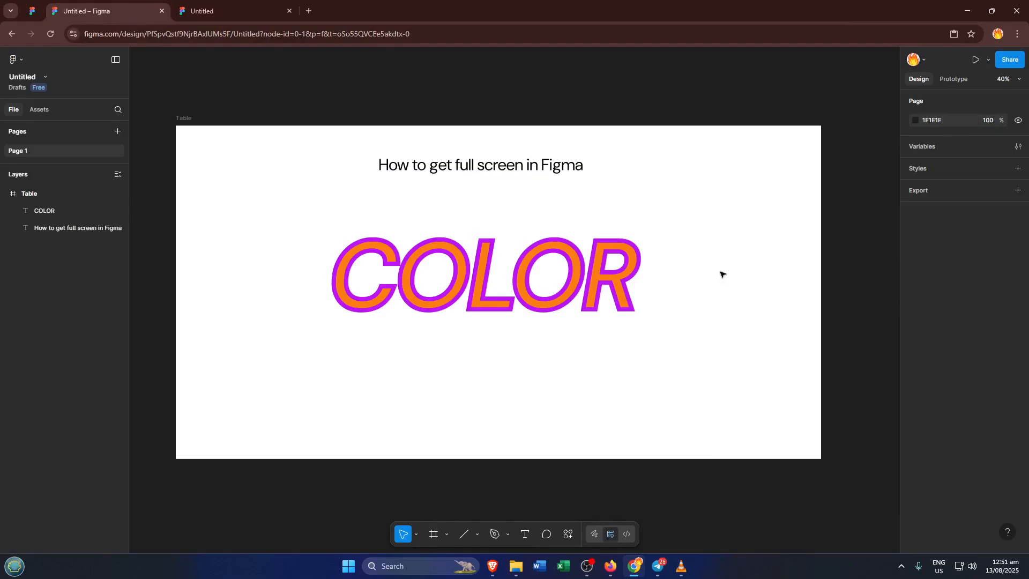